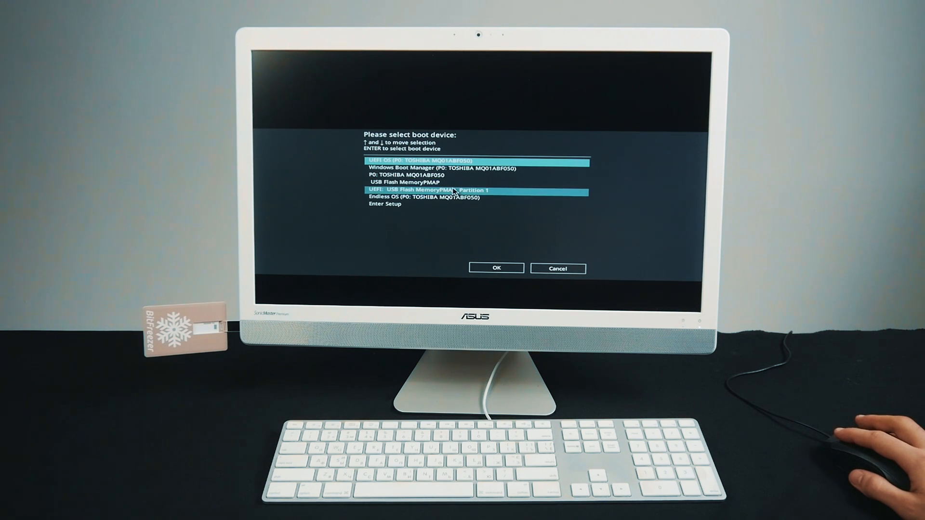
# Step: Boot from 'UEFI: USB Flash Memory, Partition 1' in the boot device menu
pyautogui.click(496, 267)
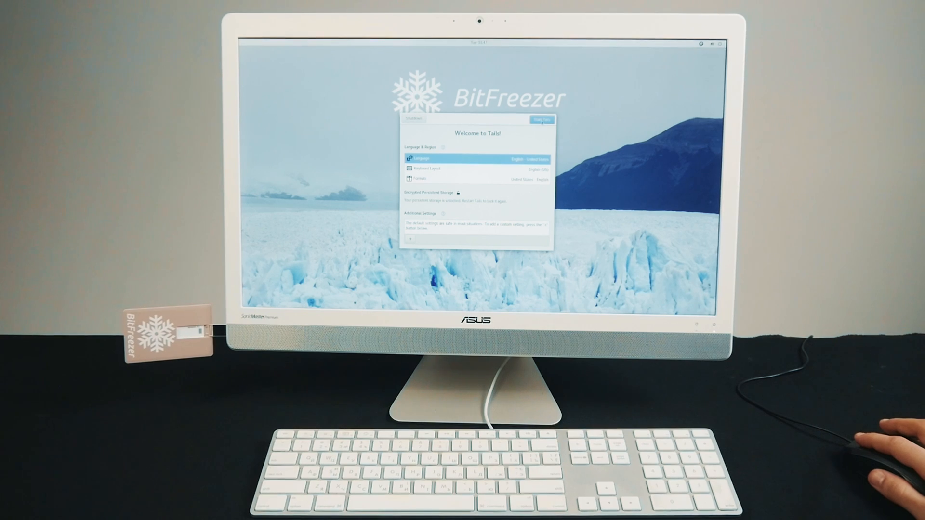
# Step: Start Tails with the default language settings, dismissing the Welcome to Tails screen
pyautogui.click(539, 120)
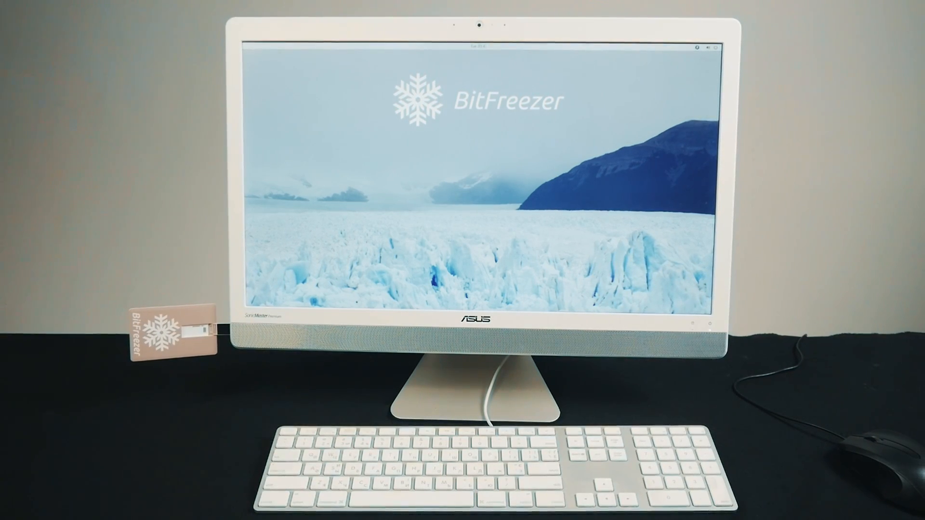